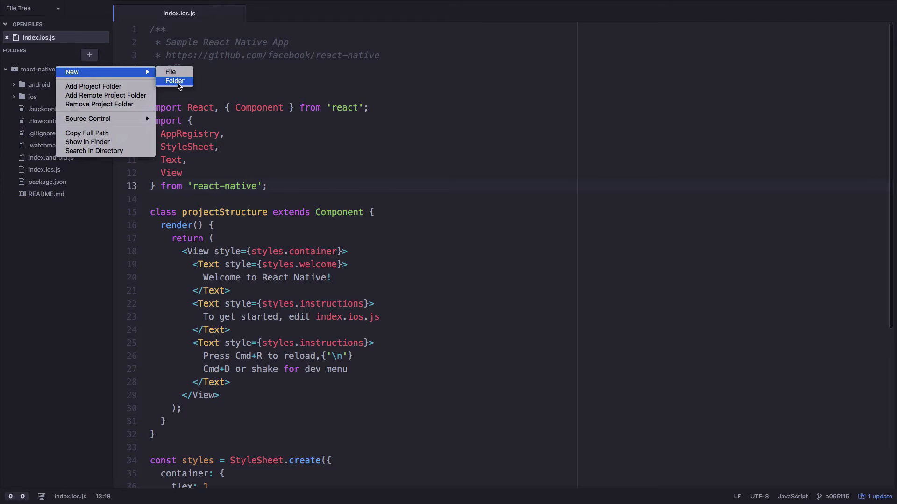
Create a models folder in the project and start a new file inside it
click(174, 80)
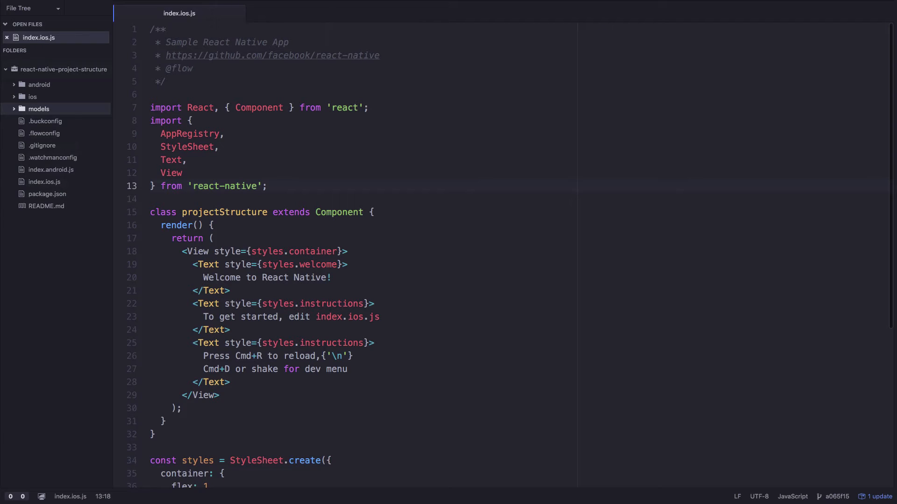
right_click(37, 108)
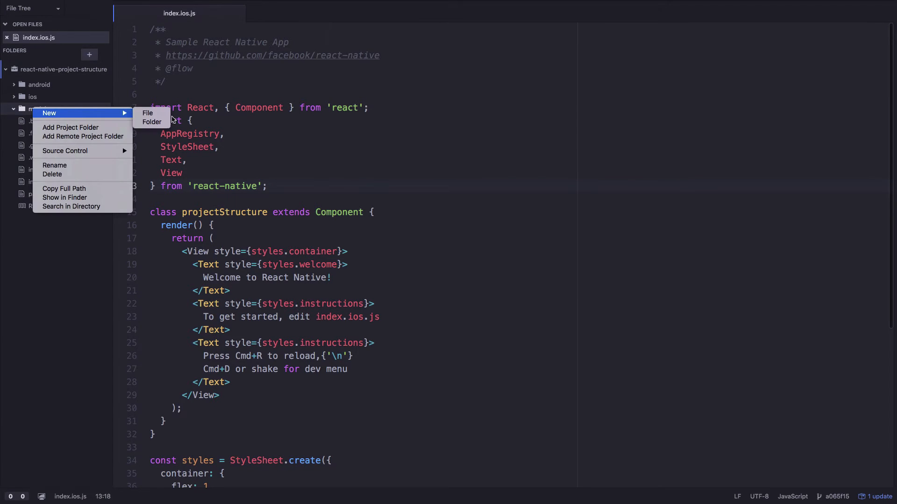
click(147, 113)
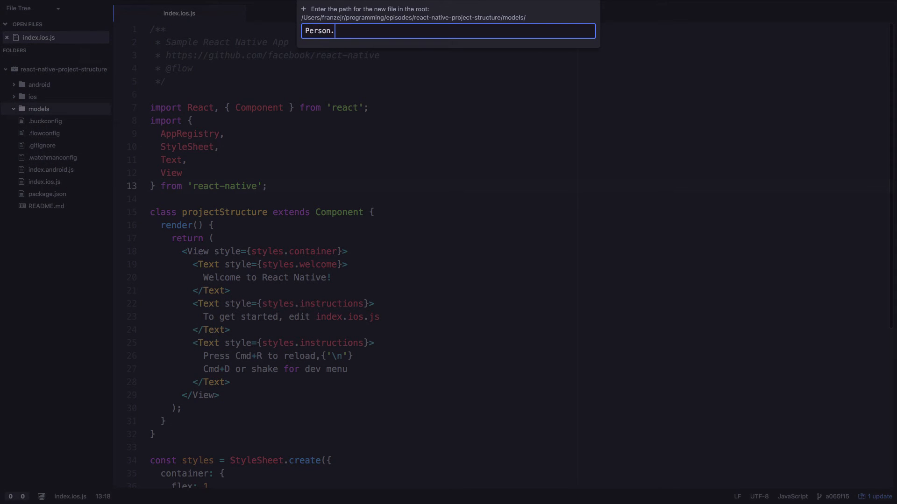
Write Person.js with an isTall() returning "is tall"/"is not tall" for height > 200 and a default export
key(Return)
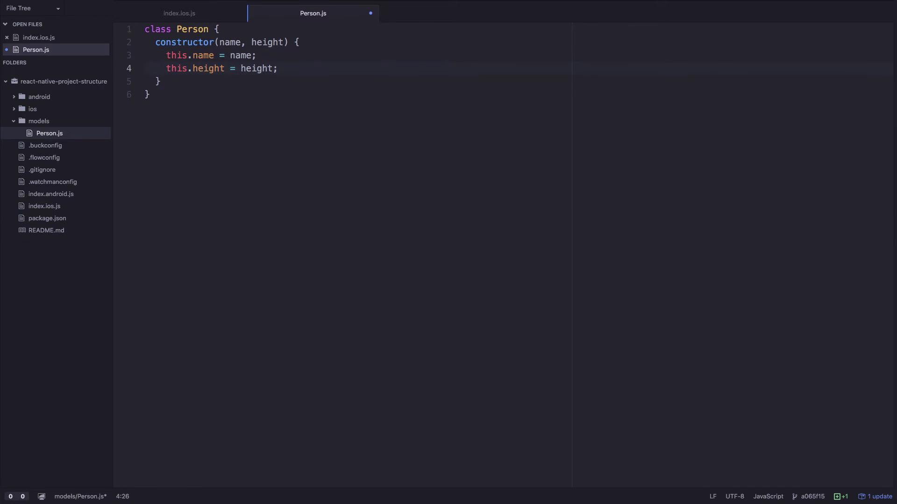
text(isT)
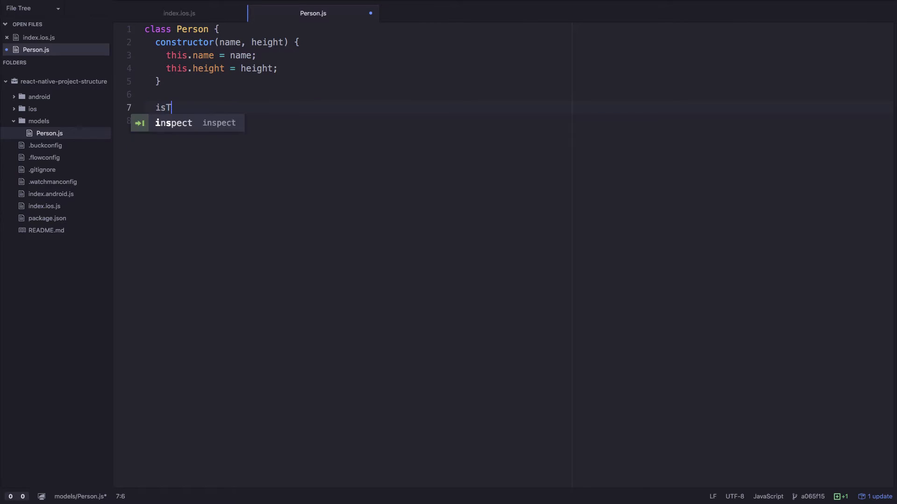
text(all(){)
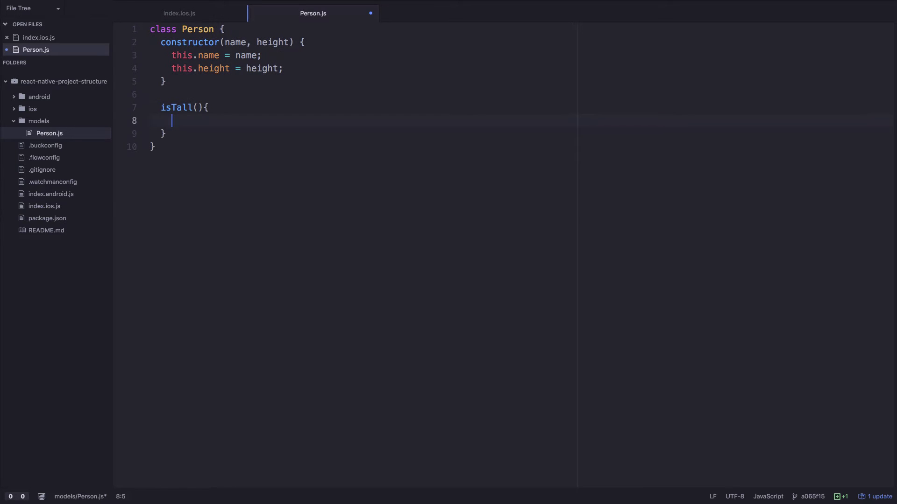
text(return this)
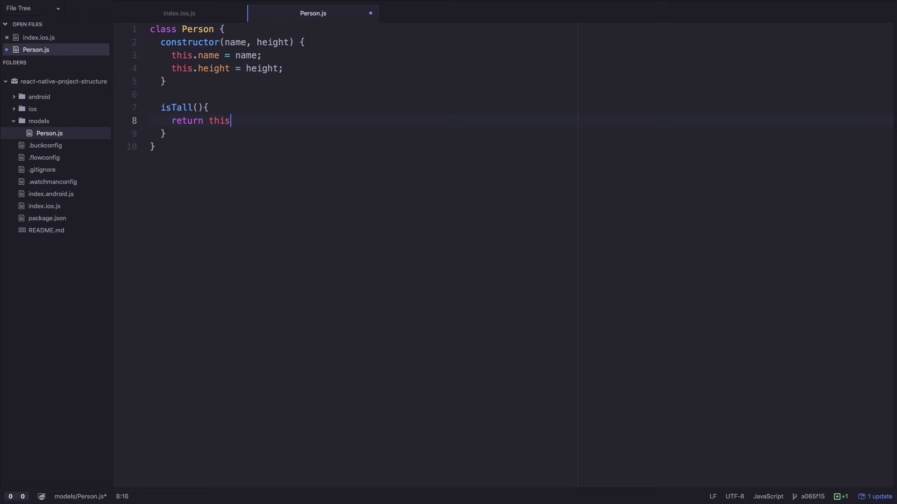
text(.height > 200)
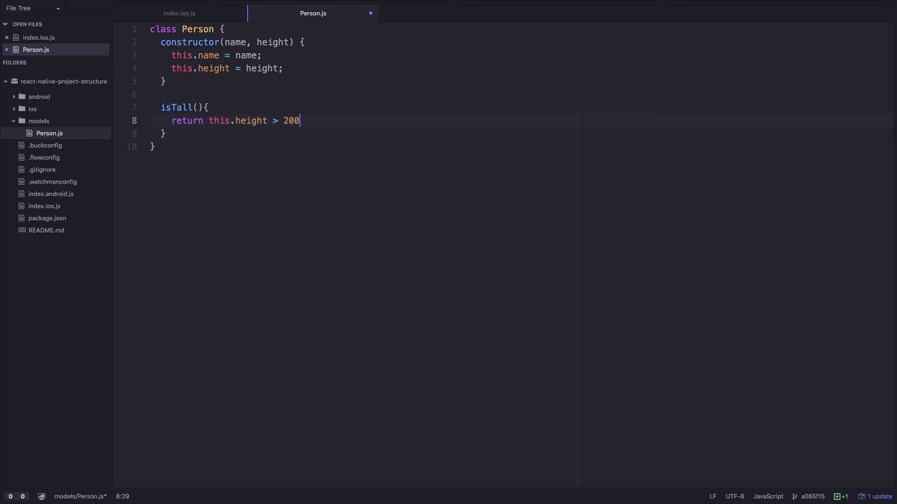
text(? "")
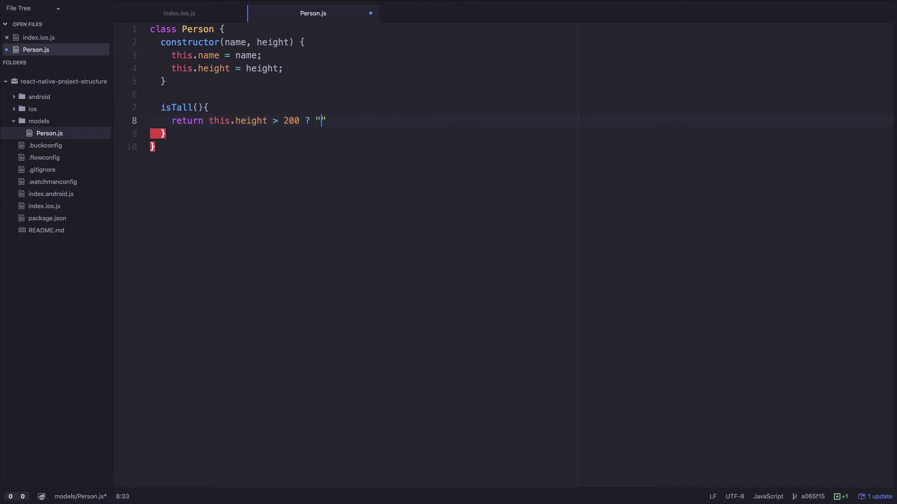
text(ist a)
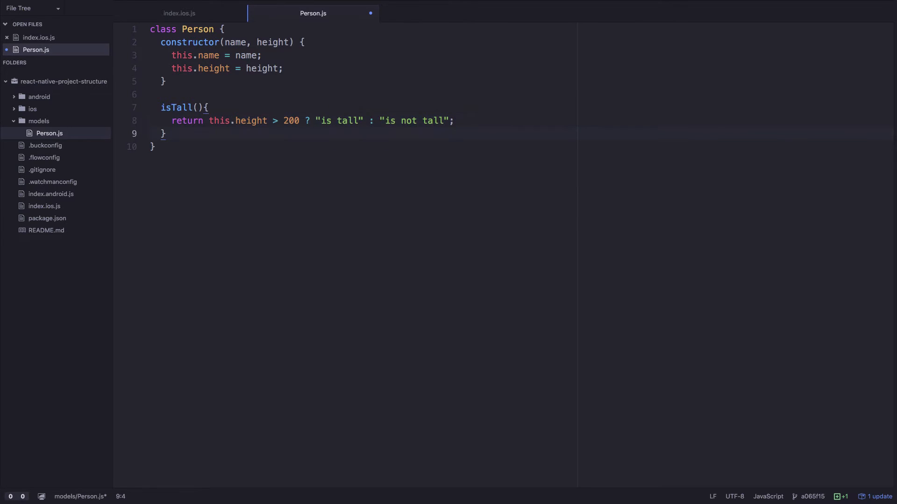
text(export default Person;)
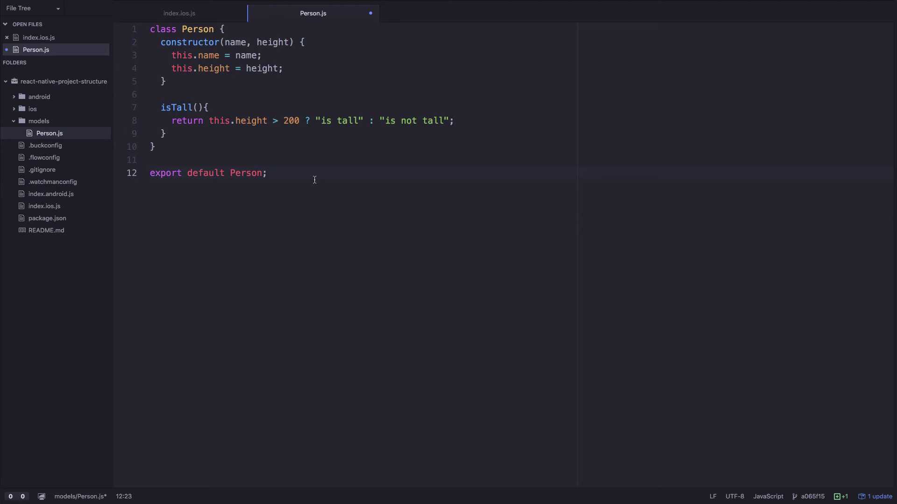
Briefly add a PersonDecorator line inside the class, remove it, and save Person.js
click(267, 173)
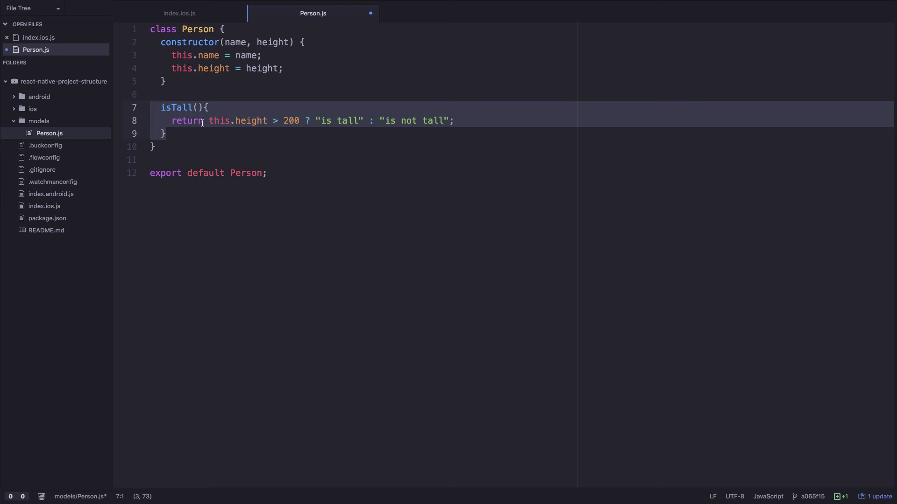
click(266, 173)
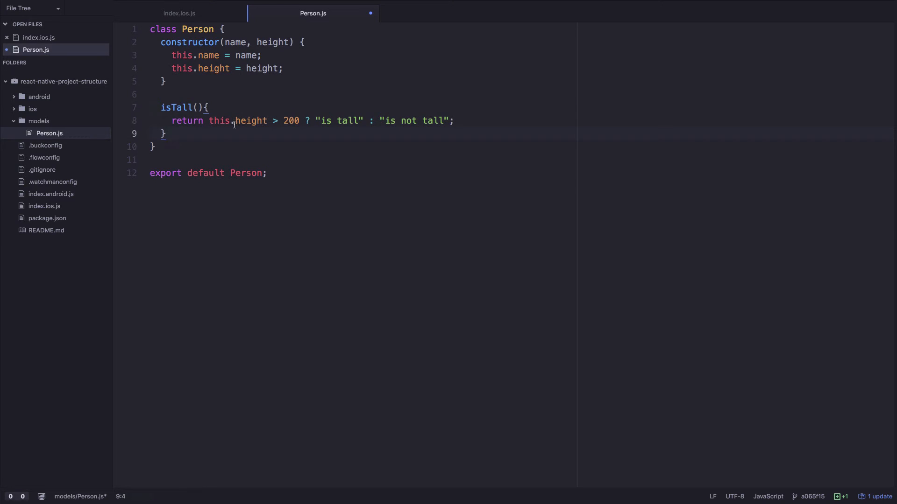
key(Enter)
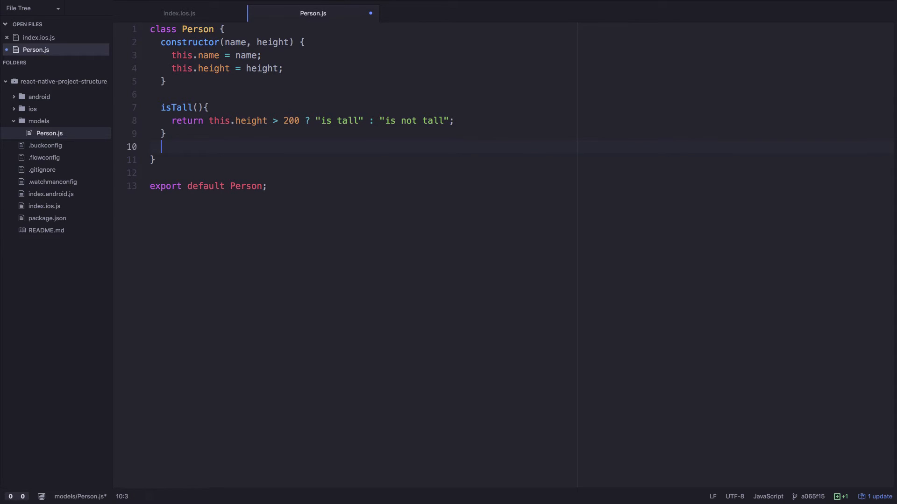
text(PersonDecorator()
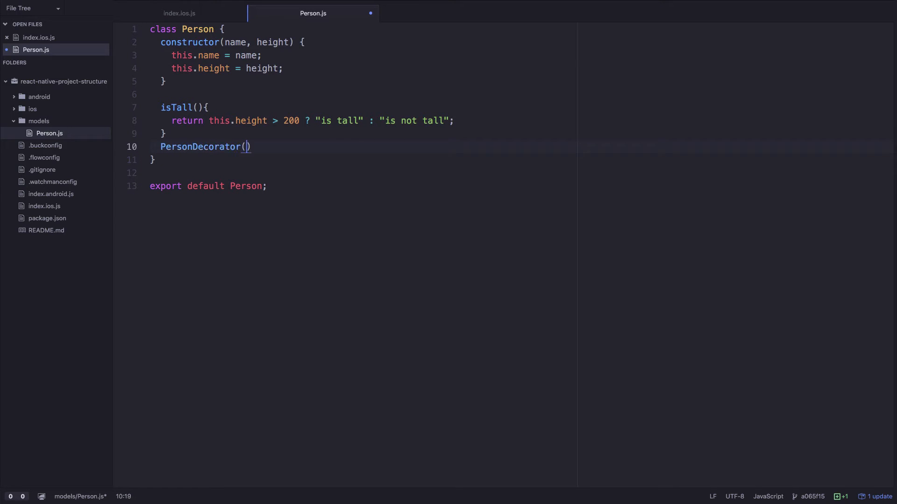
text(person)
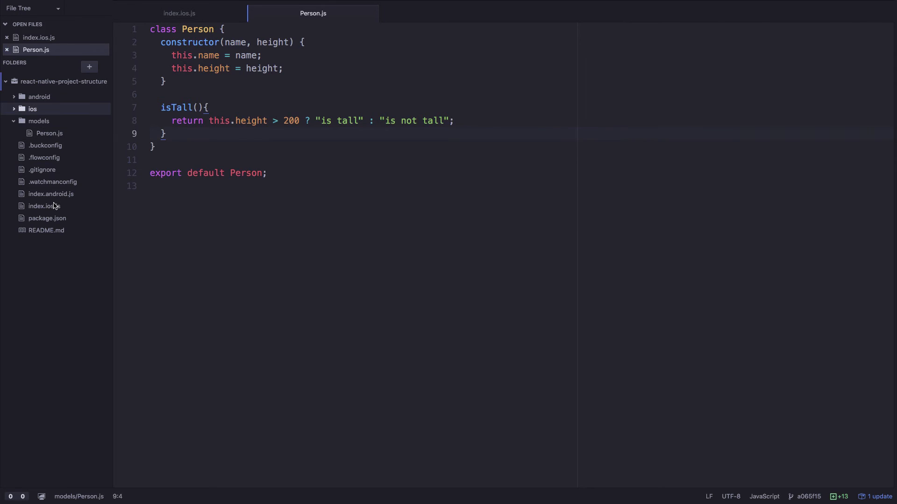
Check the Simulator still shows Welcome to React Native and return to index.ios.js
click(179, 13)
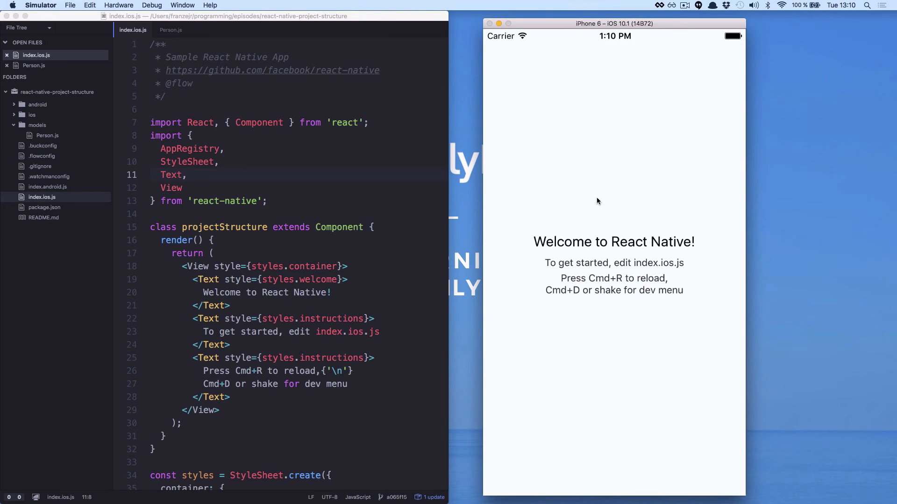
mouse_move(593, 238)
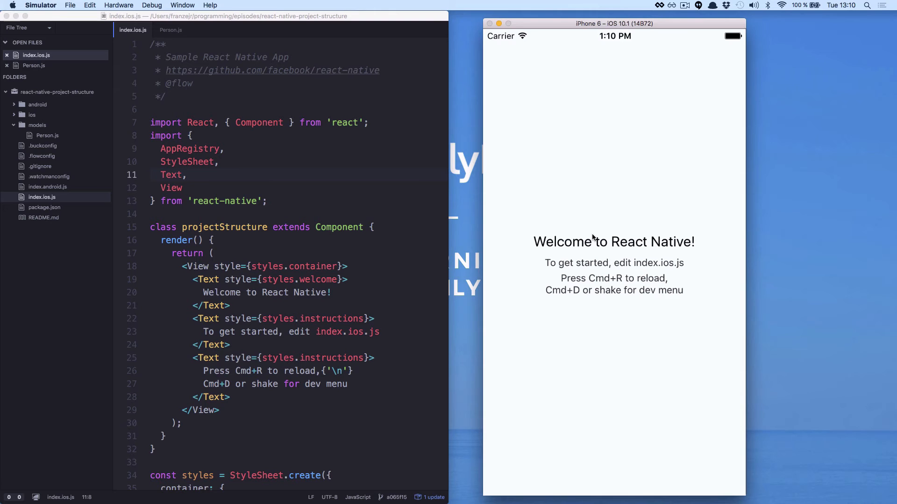
click(261, 348)
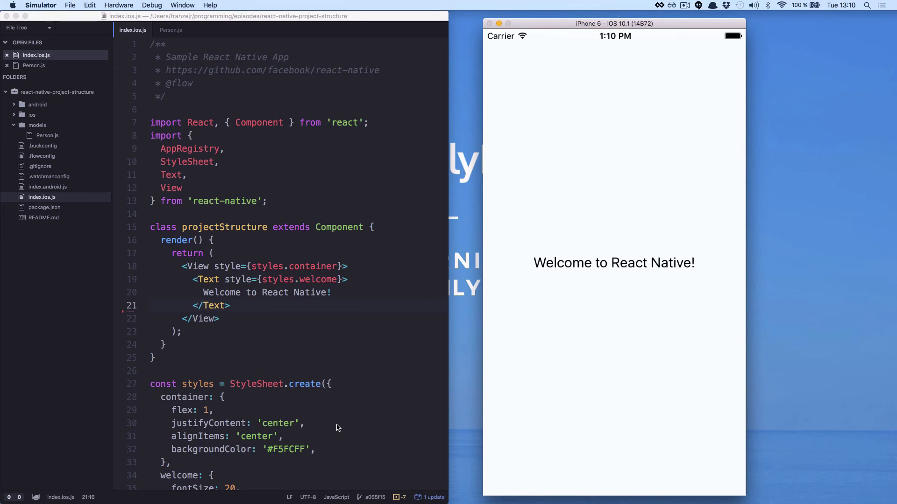
click(235, 151)
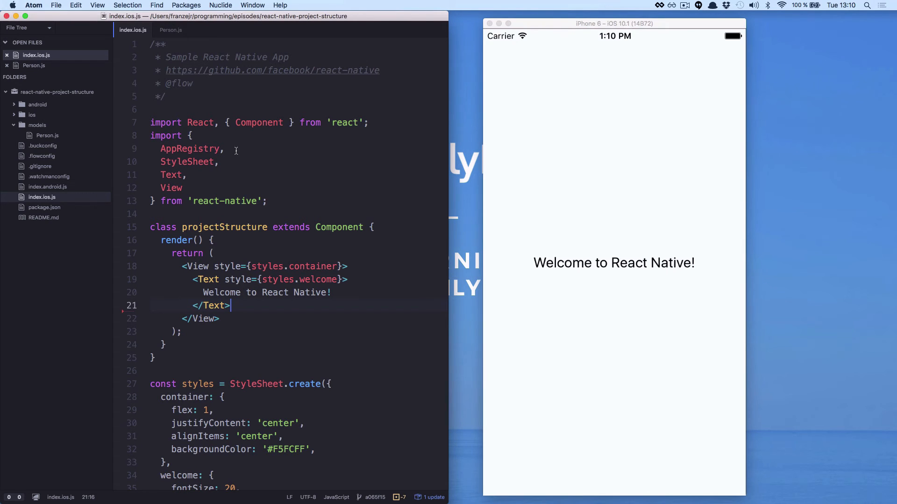
Import Person from './models/Person' and create new Person("Josh", 209) in render, then reload the app
text(import Person from './modelsP)
text(let person = new)
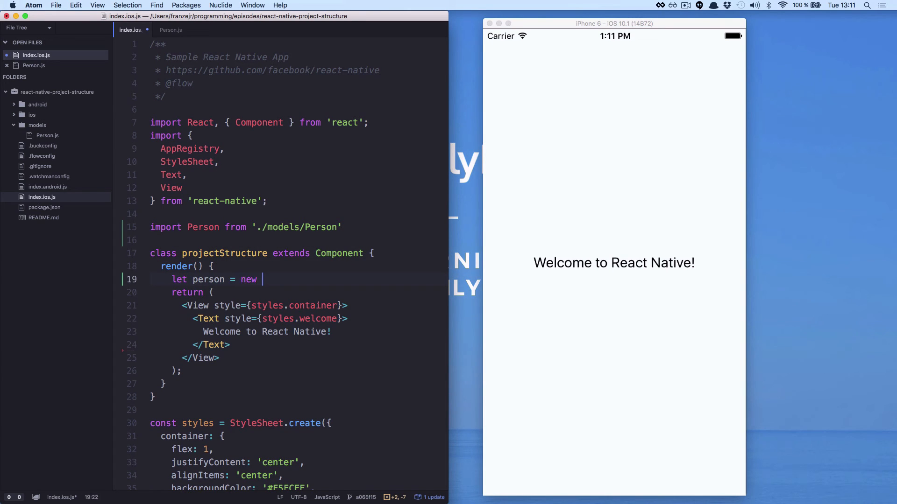
text(Person())
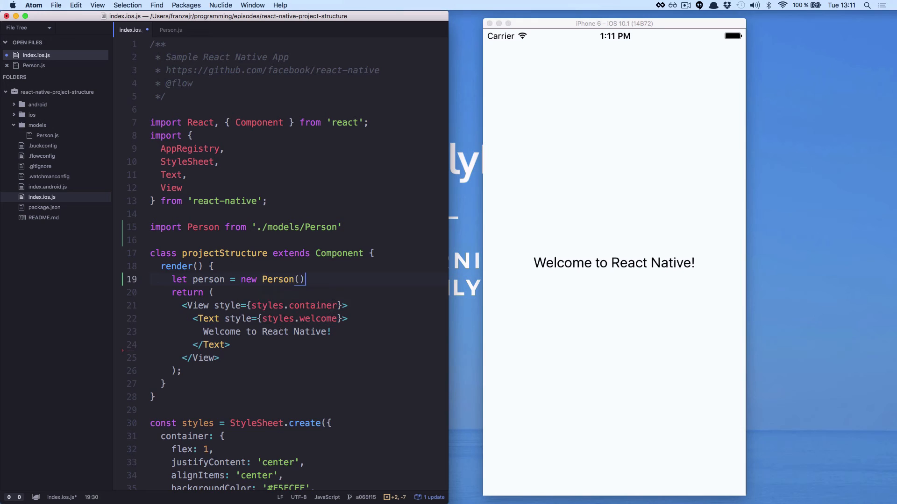
text("")
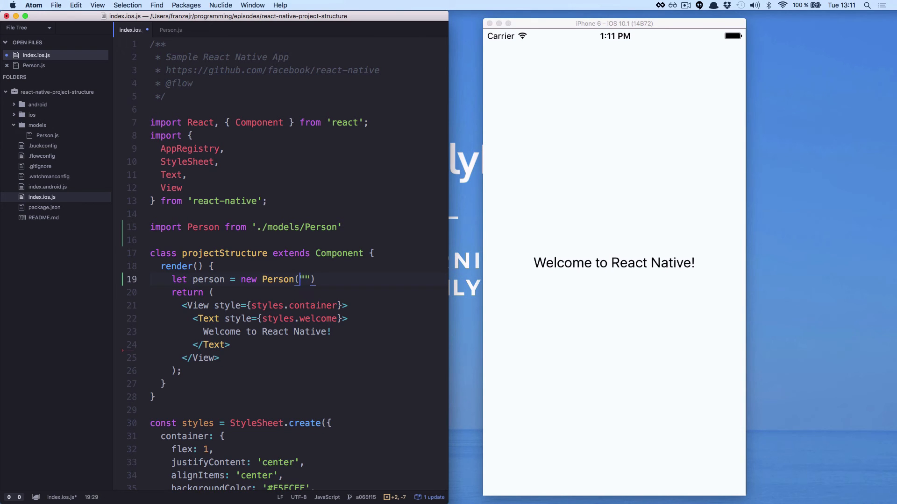
text(Josh)
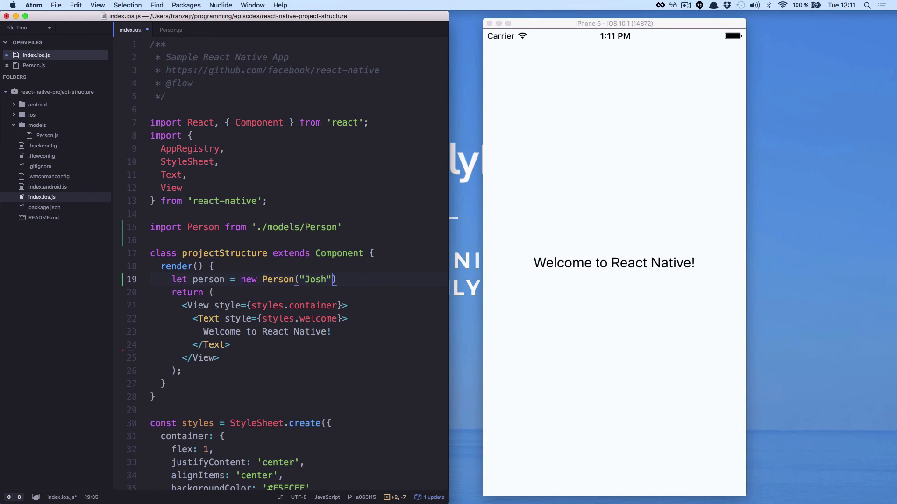
text(, 209)
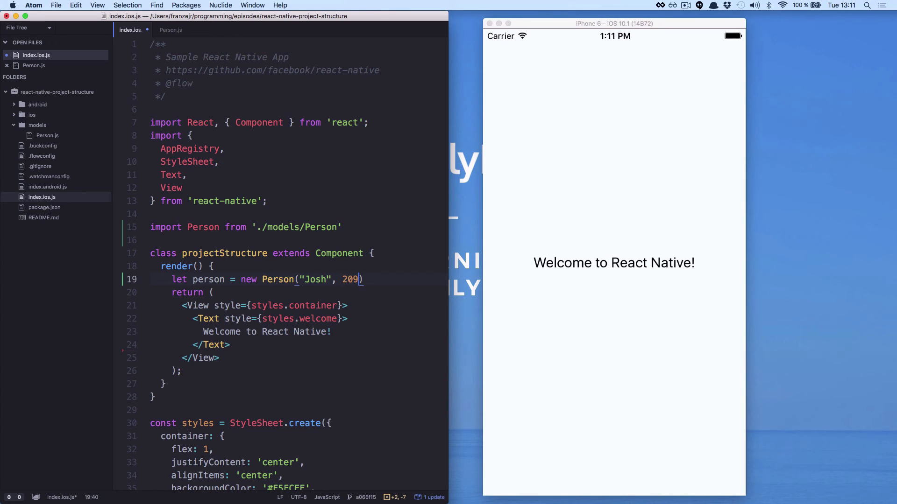
text();)
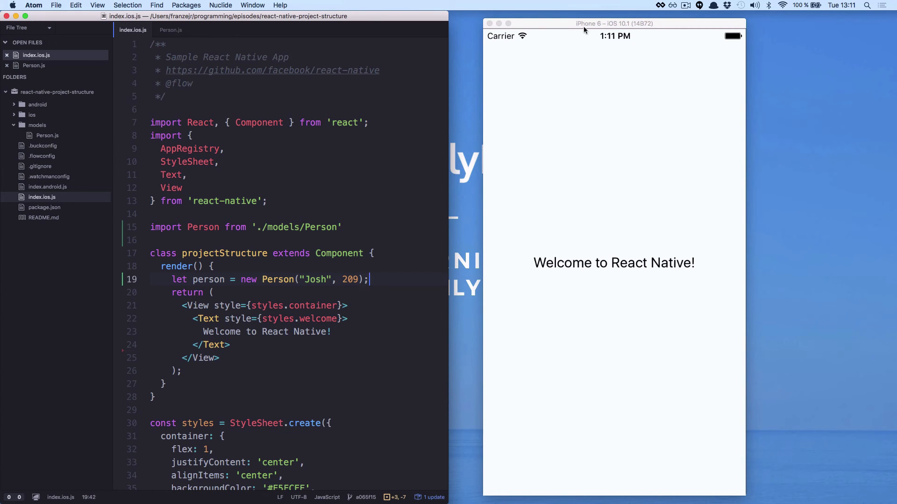
click(613, 159)
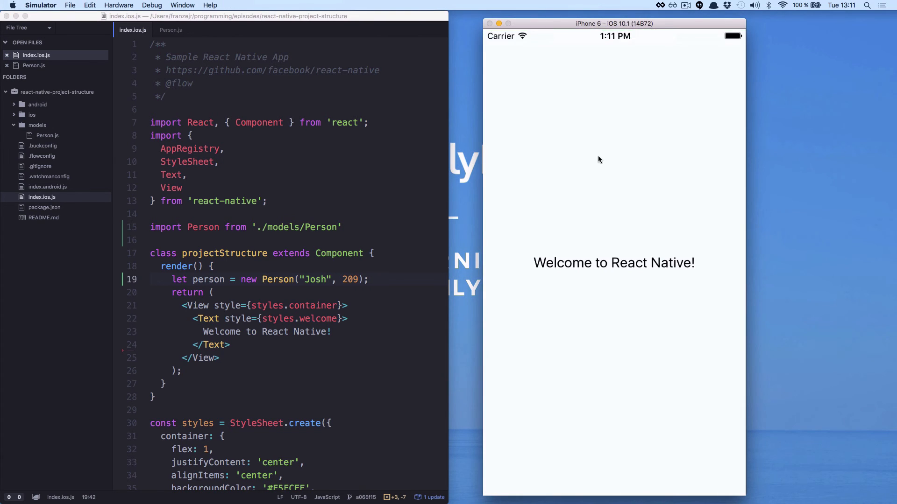
mouse_move(631, 244)
text({)
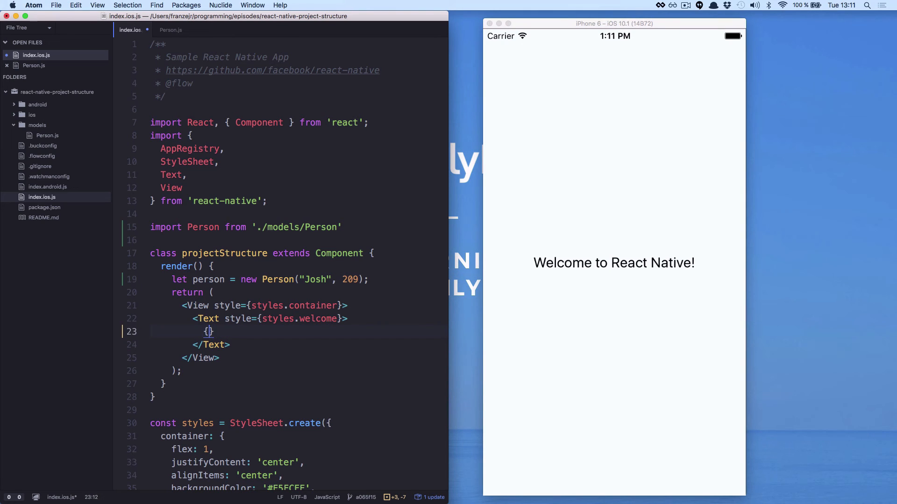
Render {person.name} { person.isTall() } in the Text element so the app reads Josh is tall
text(person.na,)
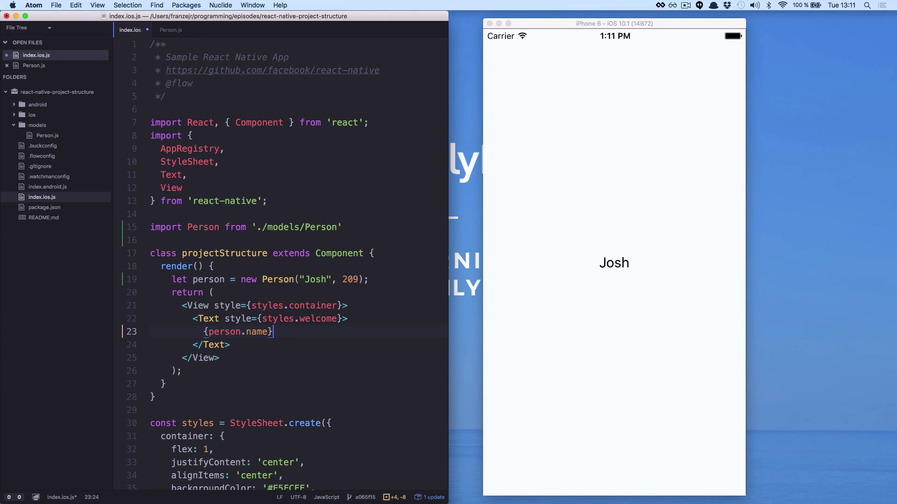
text({  })
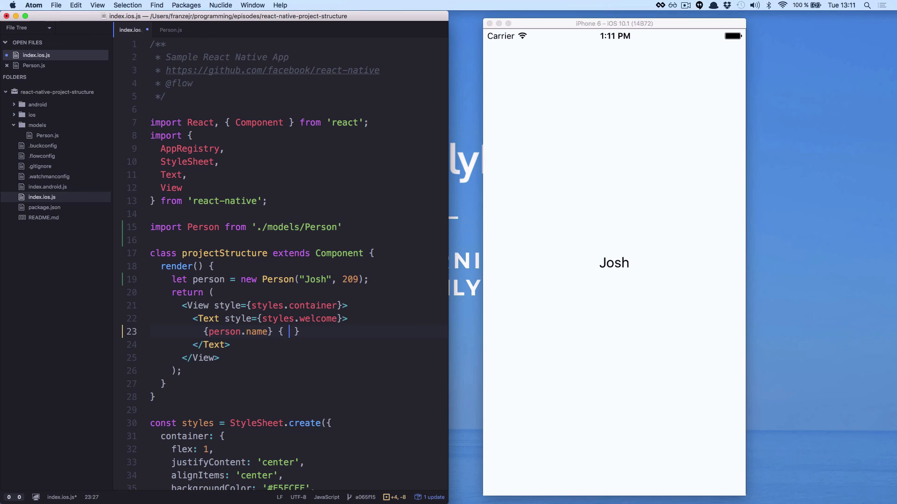
text(person.isT)
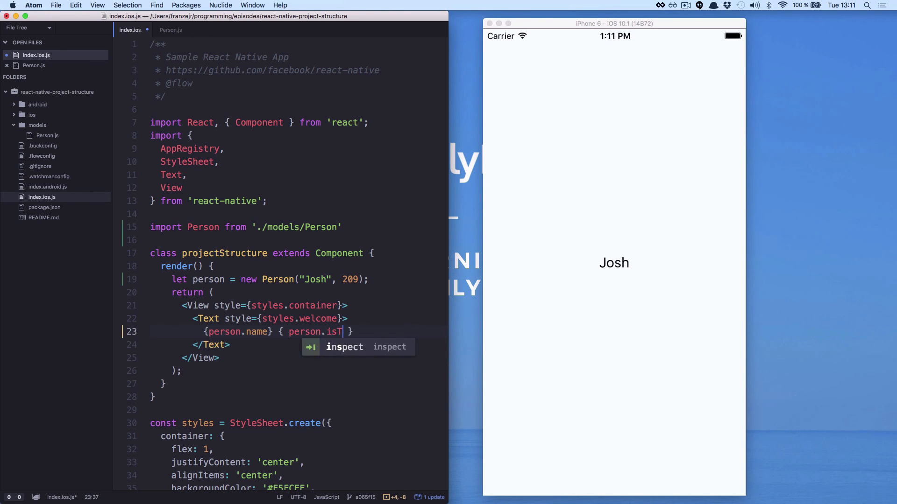
text(all())
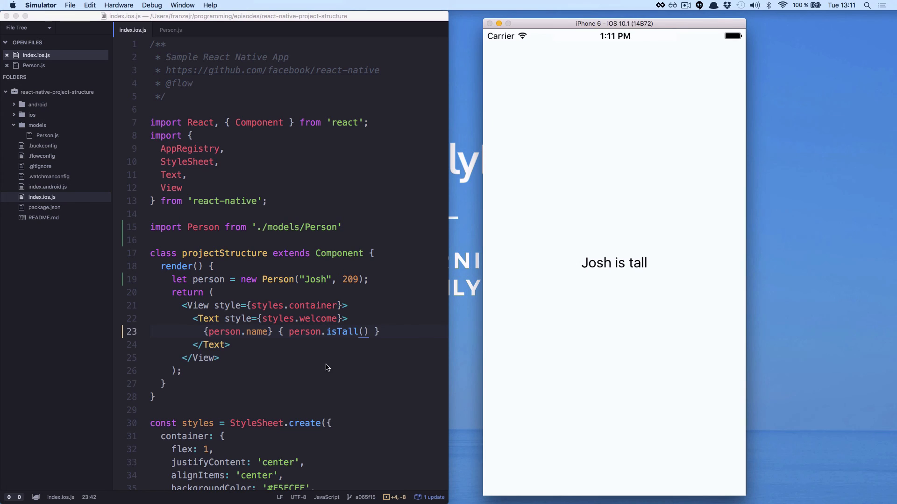
mouse_move(317, 264)
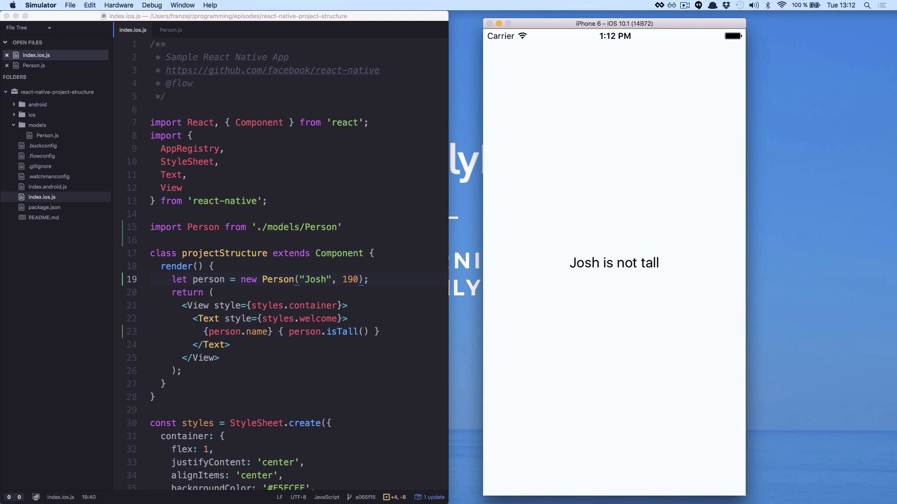
mouse_move(355, 340)
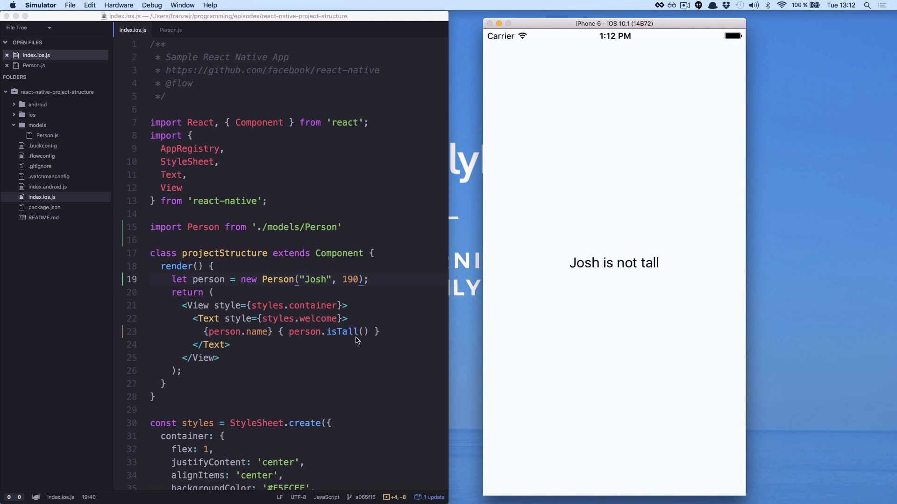
Review the isTall method in Person.js and return to index.ios.js after lowering the height to 190
click(168, 30)
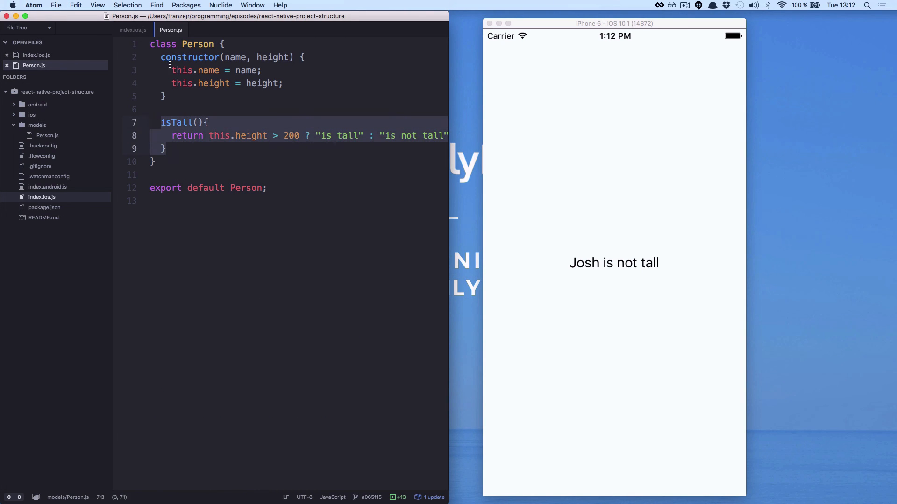
click(132, 30)
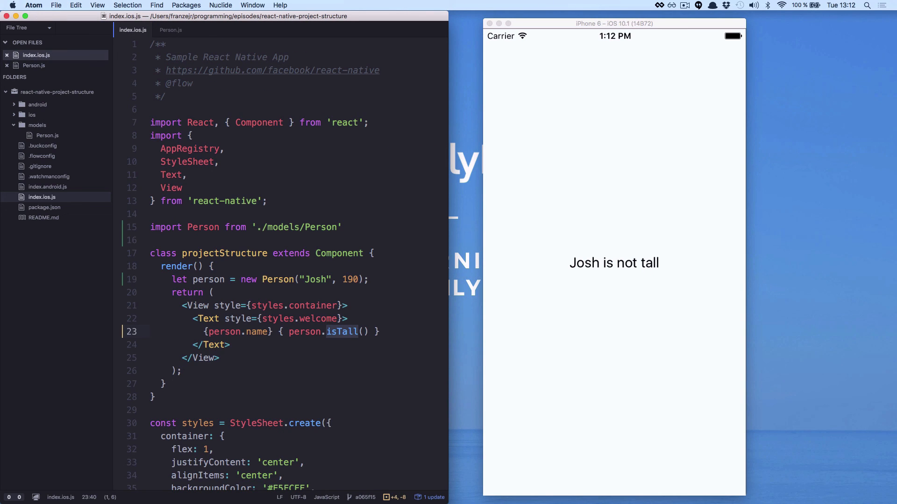